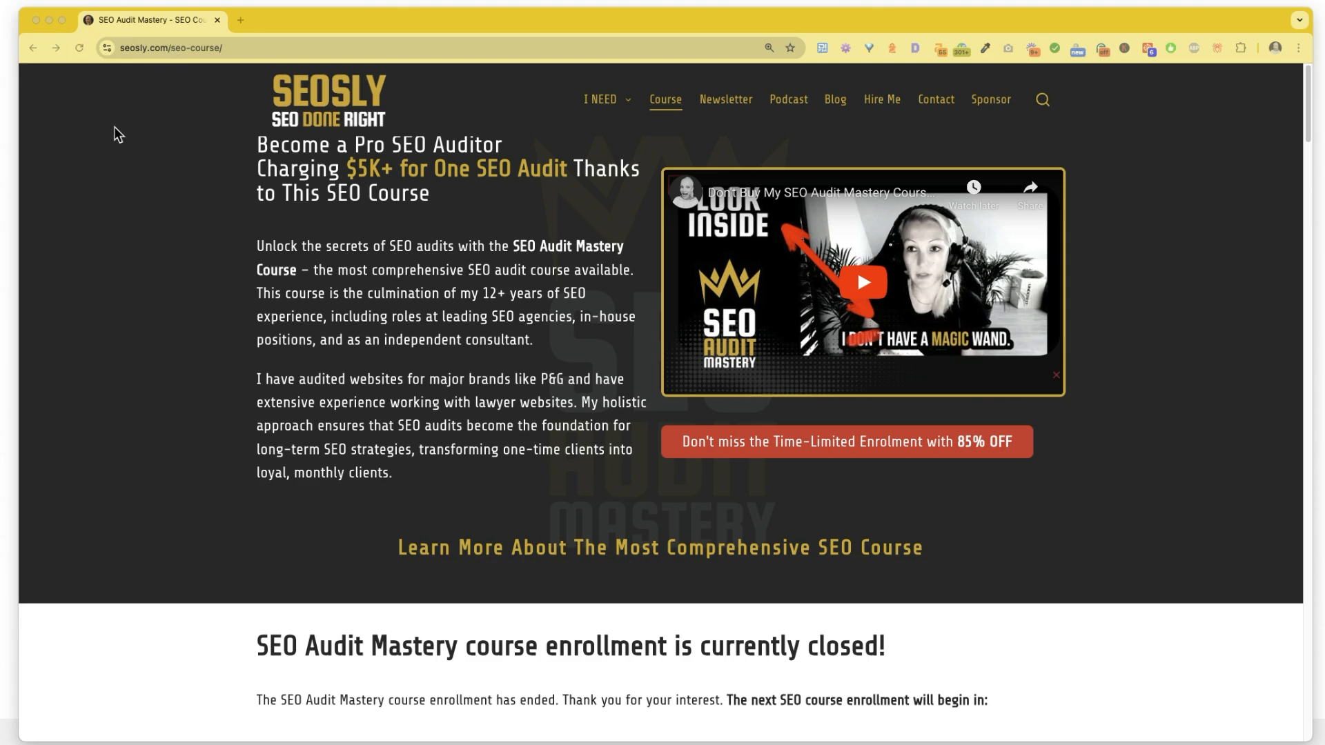
{"action": "mouse_move", "coordinate": [156, 254]}
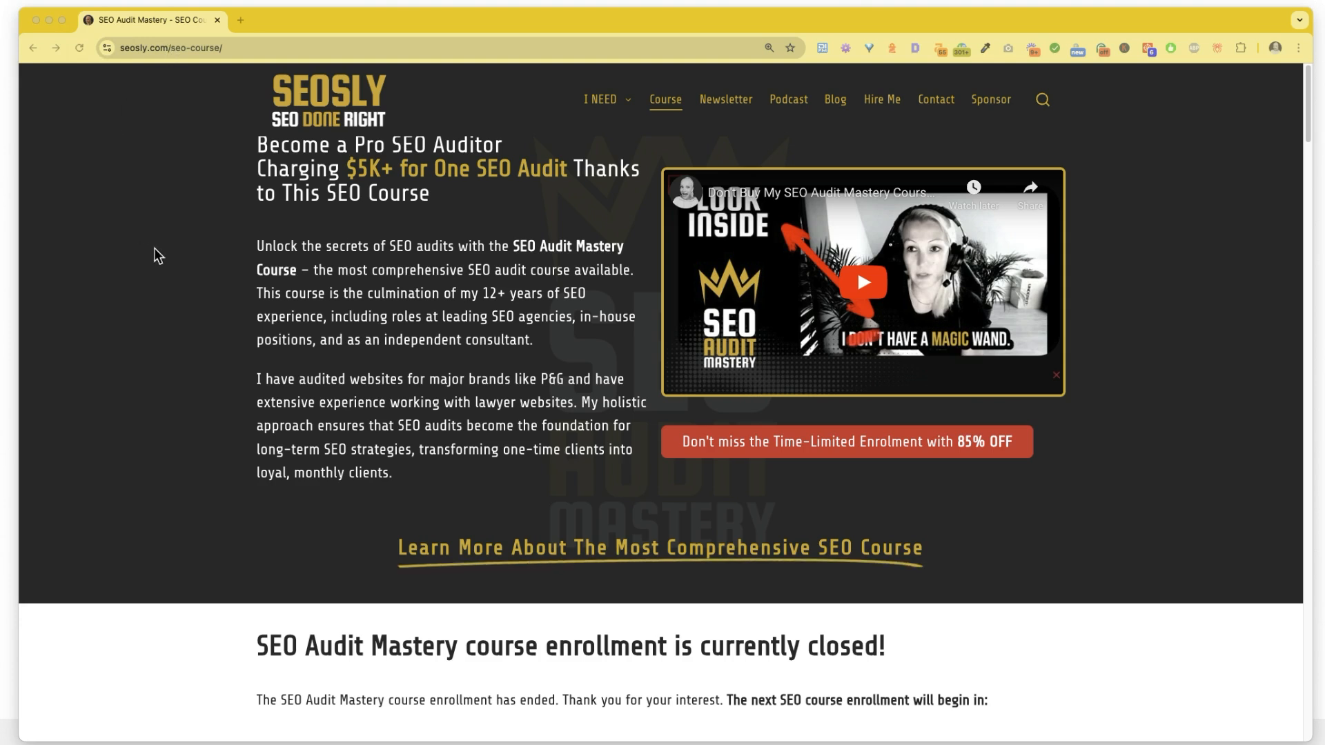
{"action": "mouse_move", "coordinate": [154, 386]}
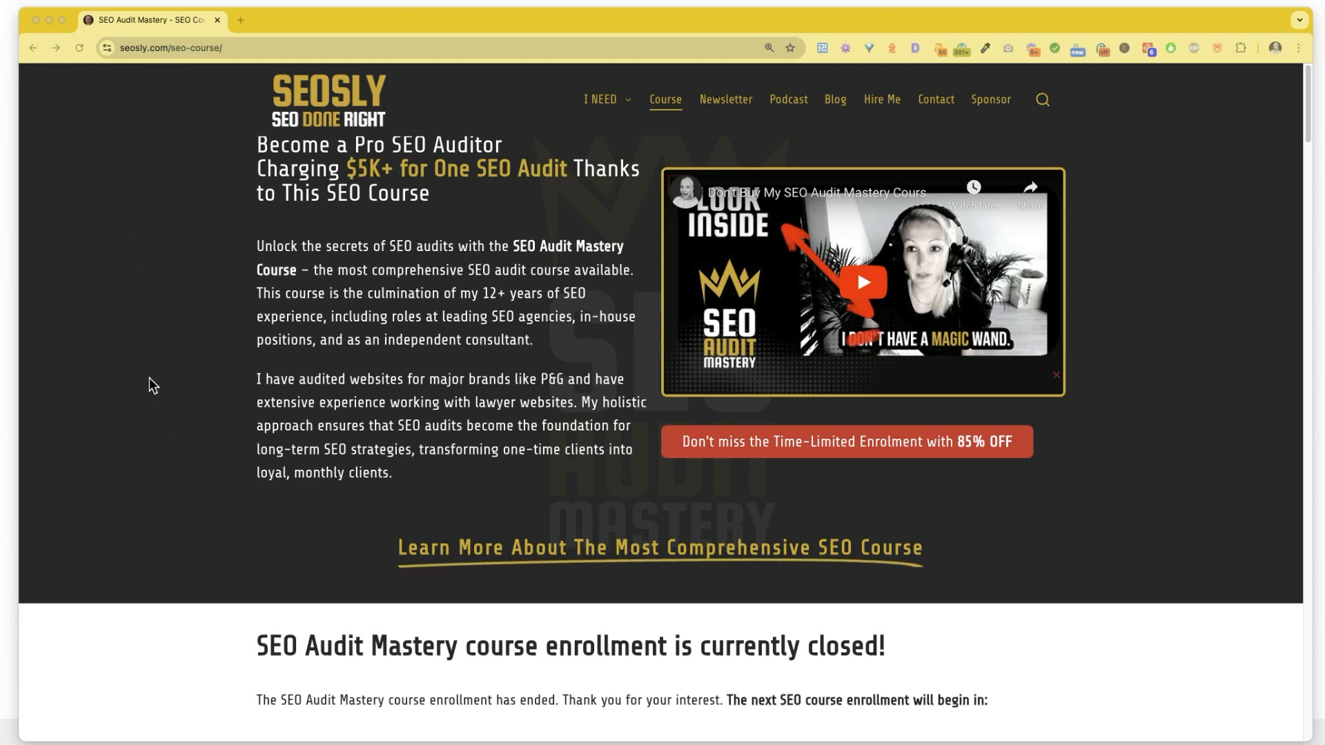
- Inspect the page, capture the network log and view the pro/ request's 301 redirect headers
{"action": "right_click", "coordinate": [152, 385]}
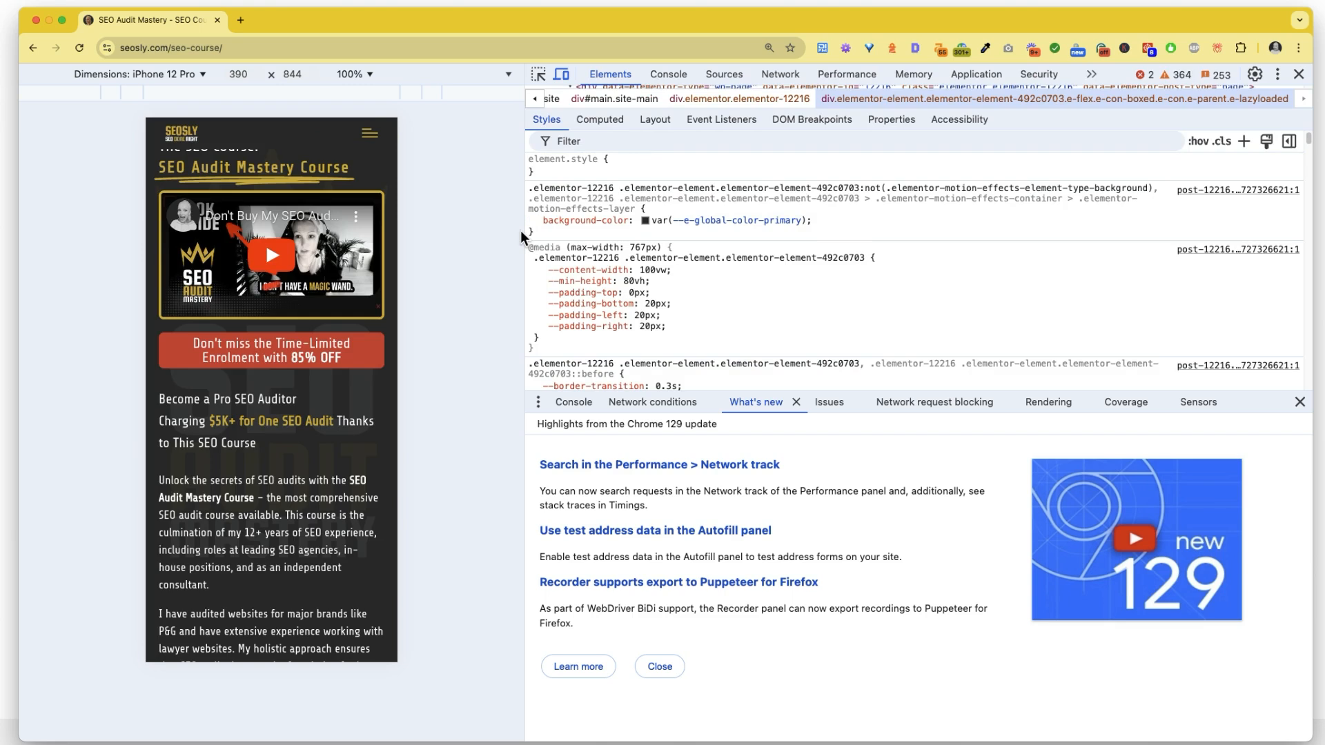
{"action": "left_click", "coordinate": [778, 74]}
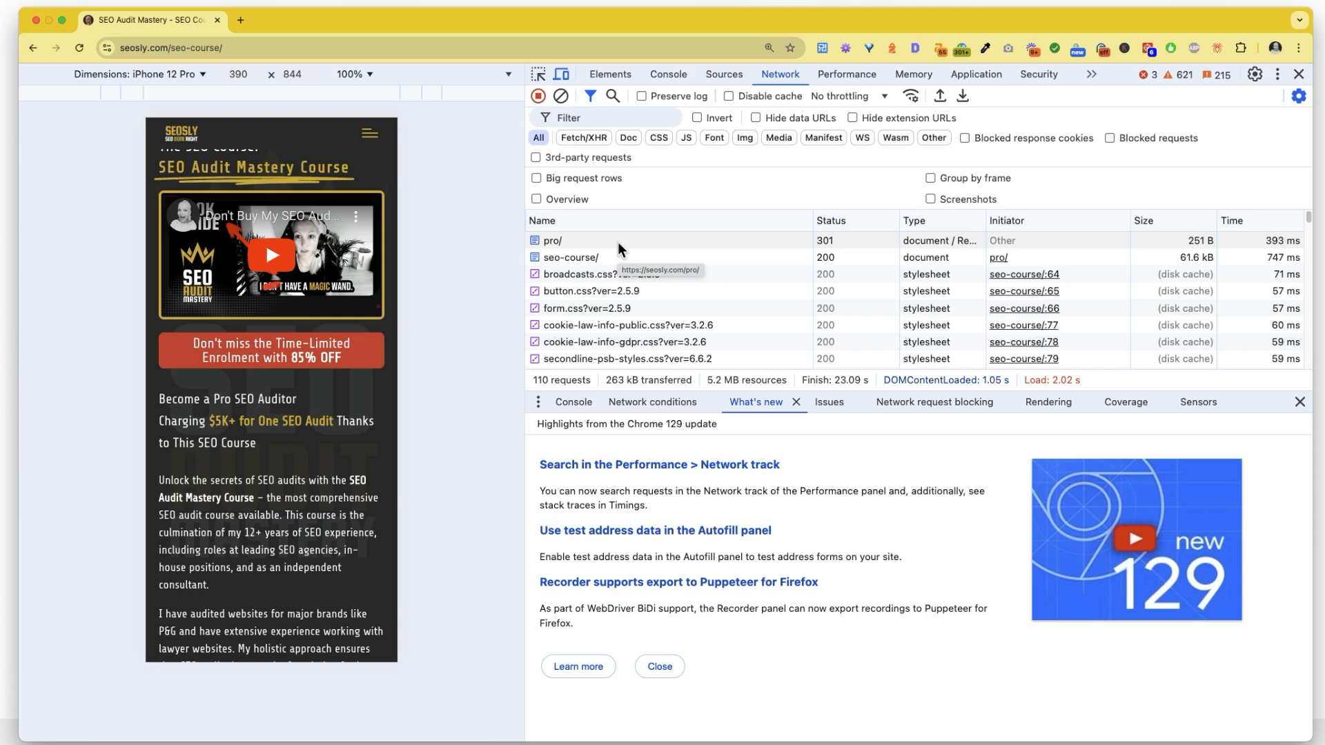
{"action": "left_click", "coordinate": [552, 241]}
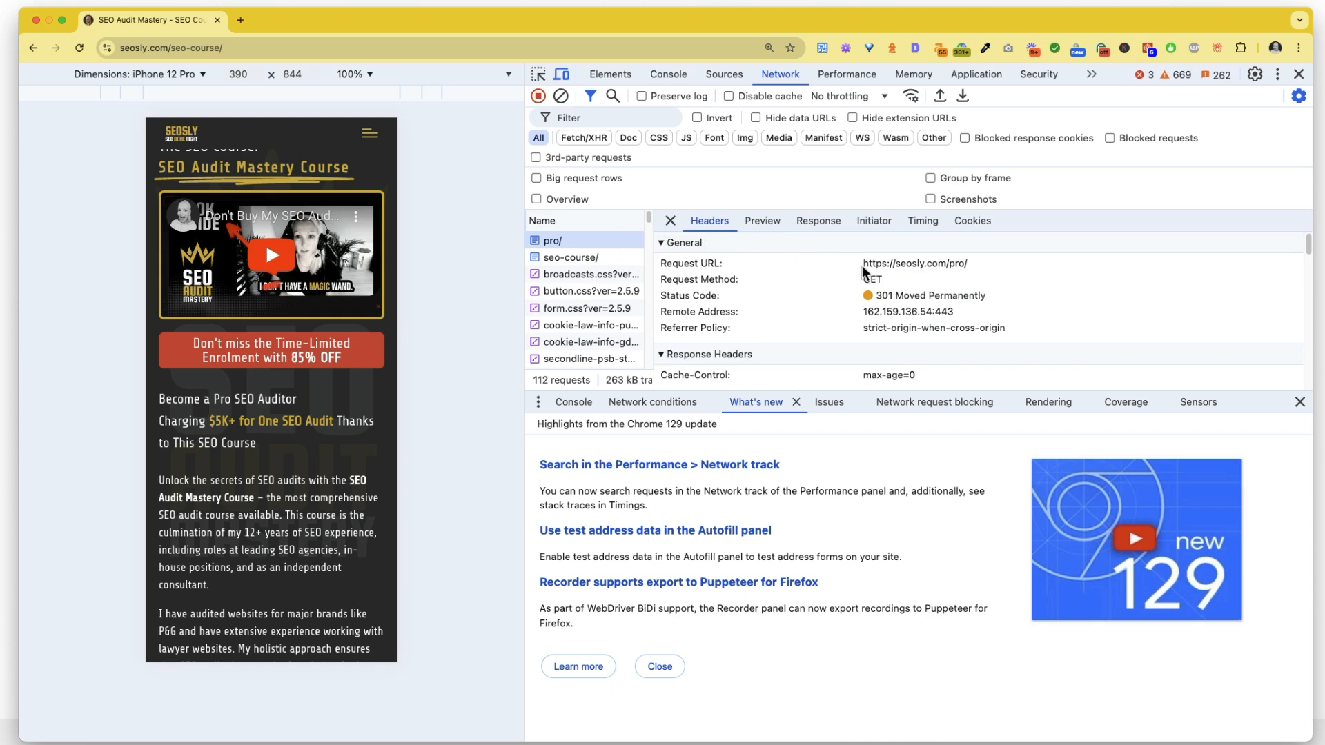
{"action": "mouse_move", "coordinate": [848, 304]}
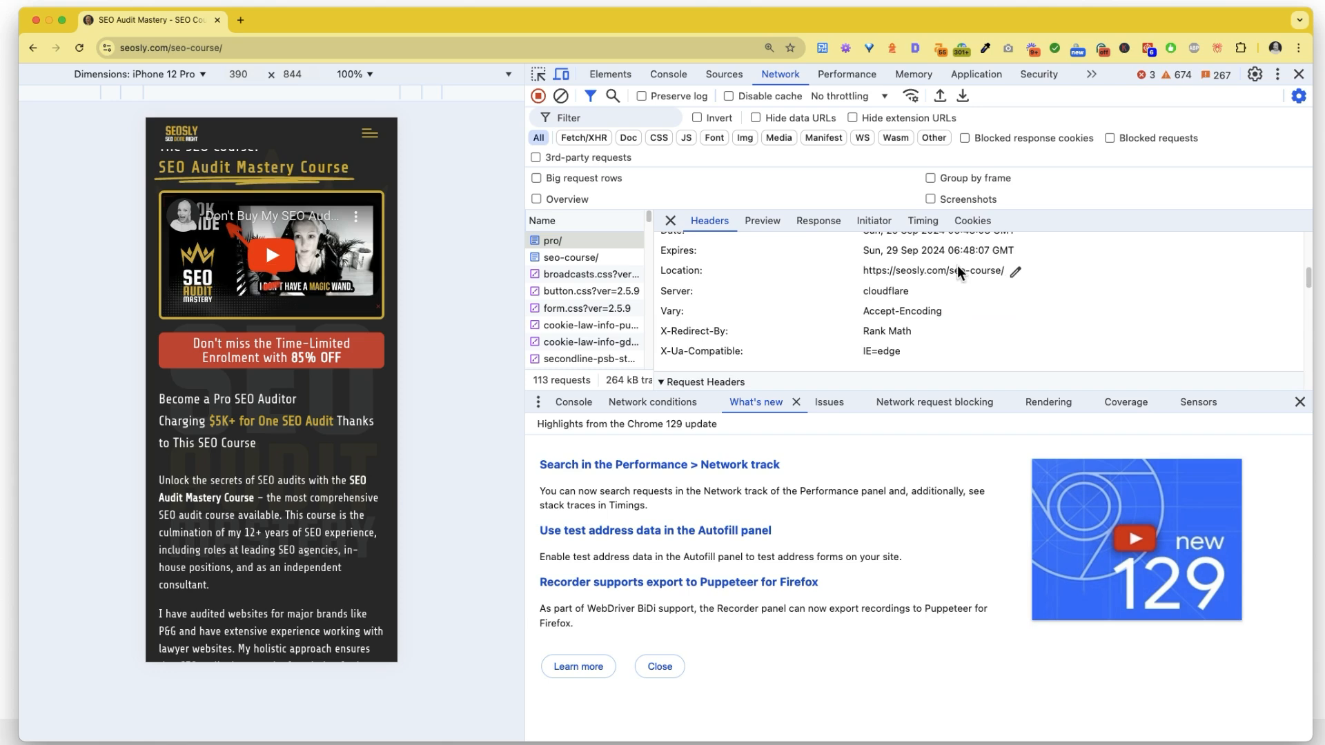
{"action": "mouse_move", "coordinate": [657, 232]}
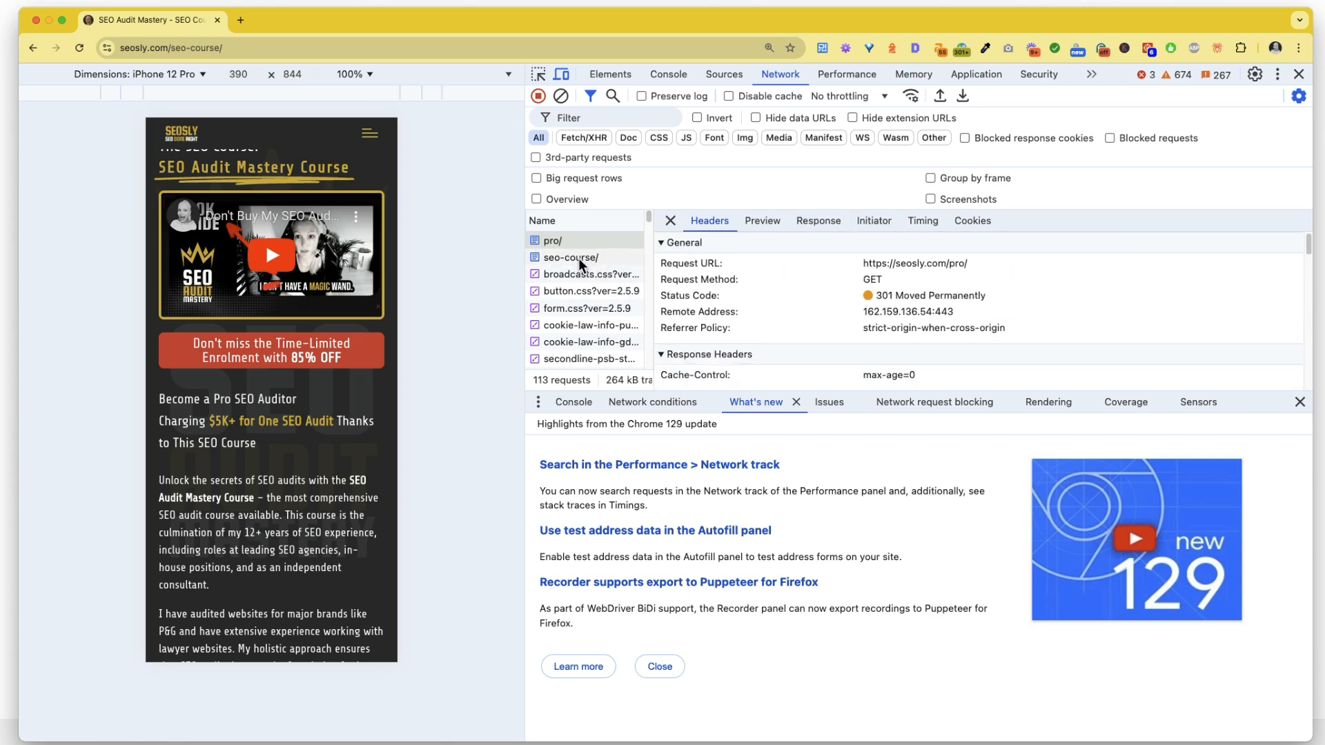
- View the seo-course/ request's 200 OK response headers, including Cache-Control and Cf-Cache-Status DYNAMIC
{"action": "left_click", "coordinate": [570, 257]}
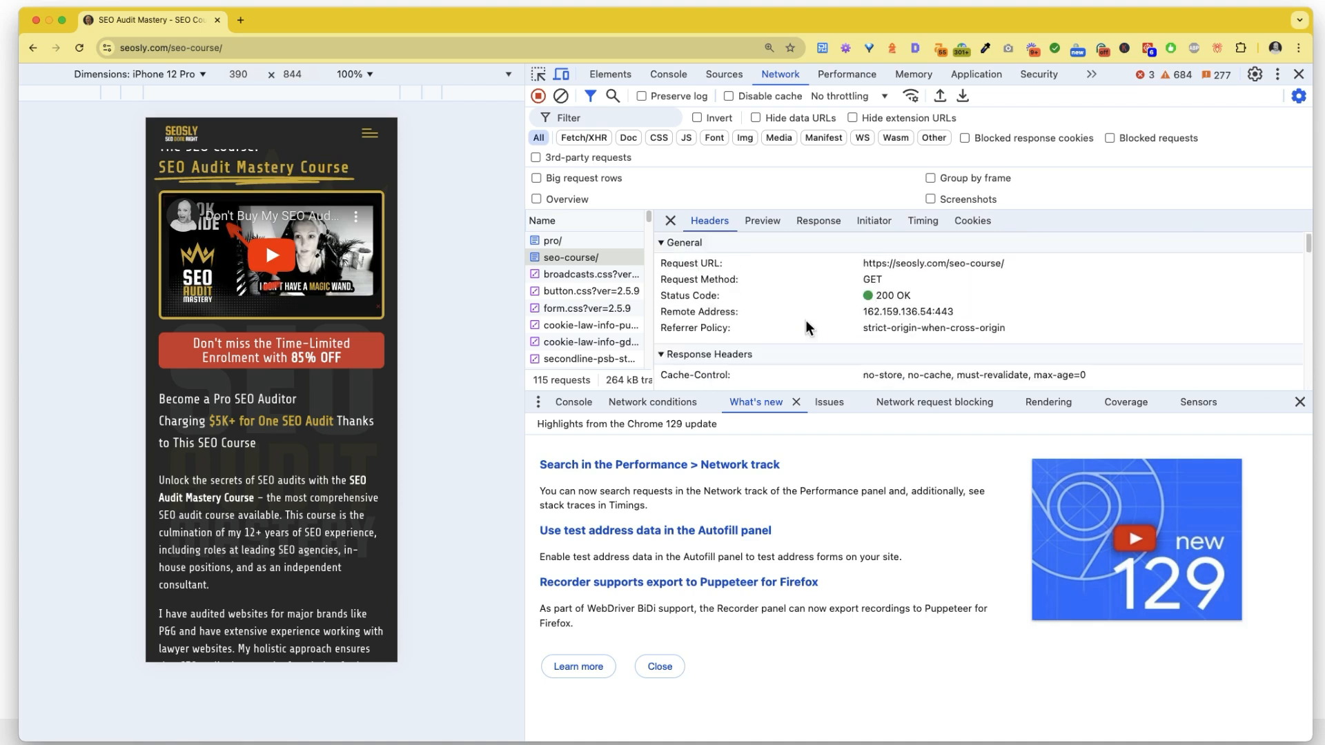
{"action": "scroll", "scroll_direction": "down", "scroll_amount": 3}
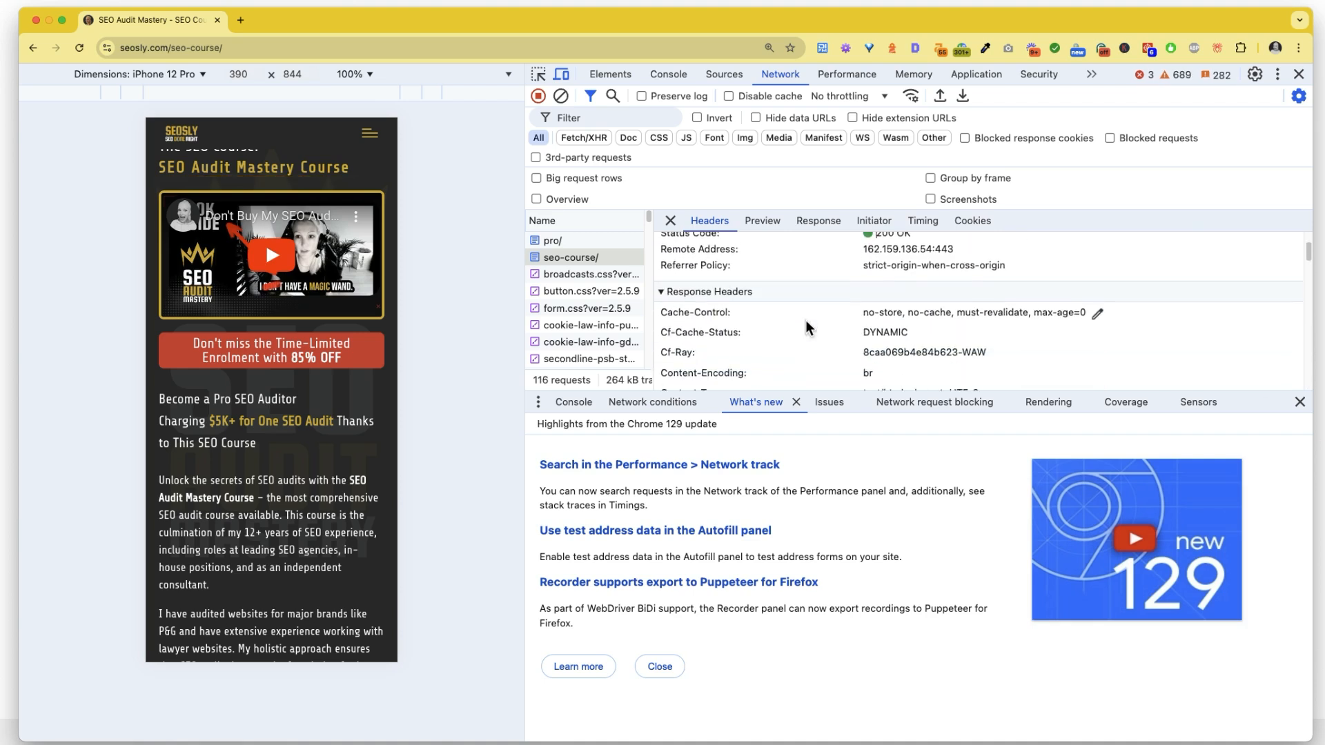